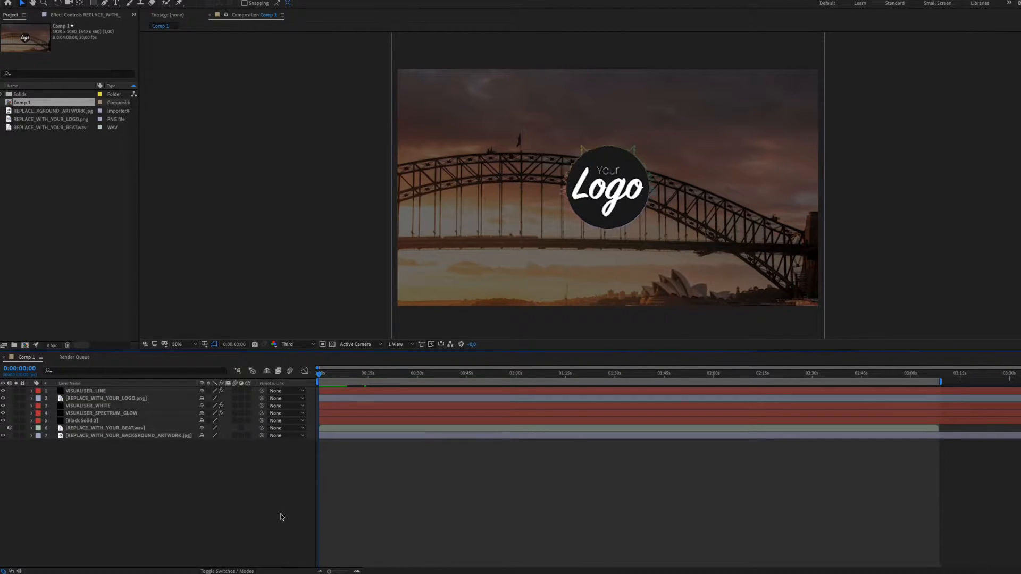
mouse_move(248, 521)
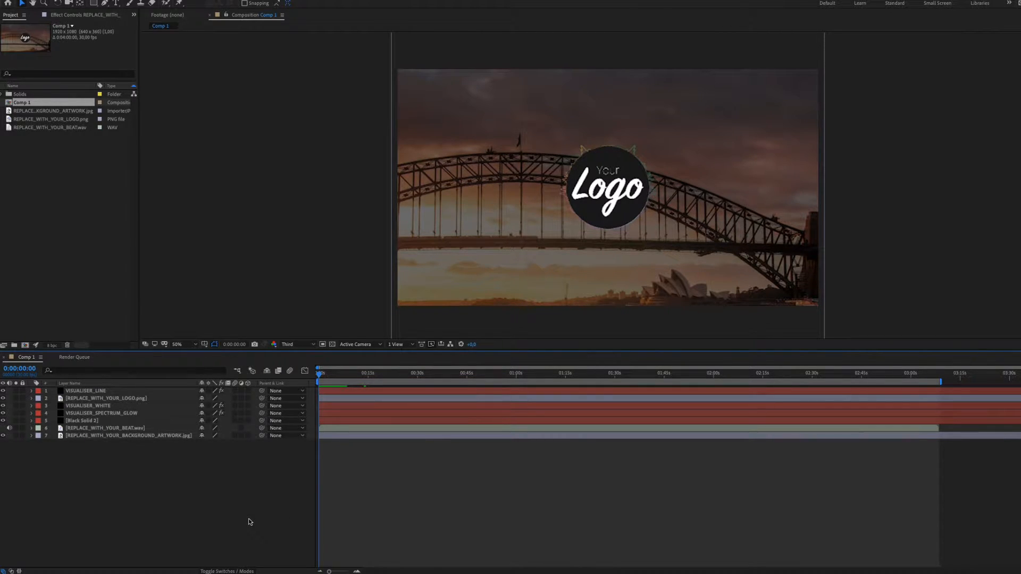
mouse_move(344, 252)
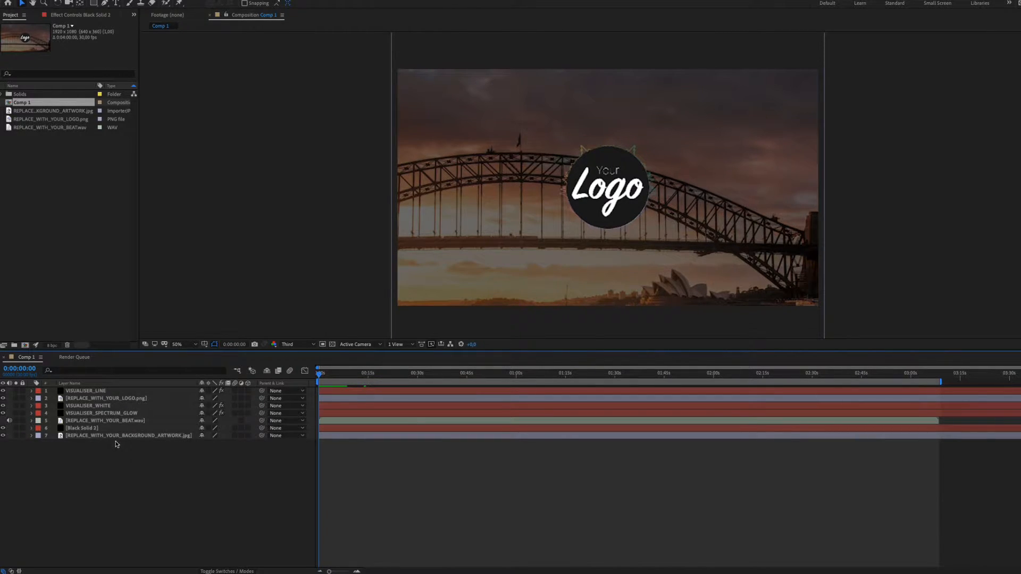
Move REPLACE_WITH_YOUR_BEAT.wav above Black Solid 2 and scrub further into the song.
left_click(106, 399)
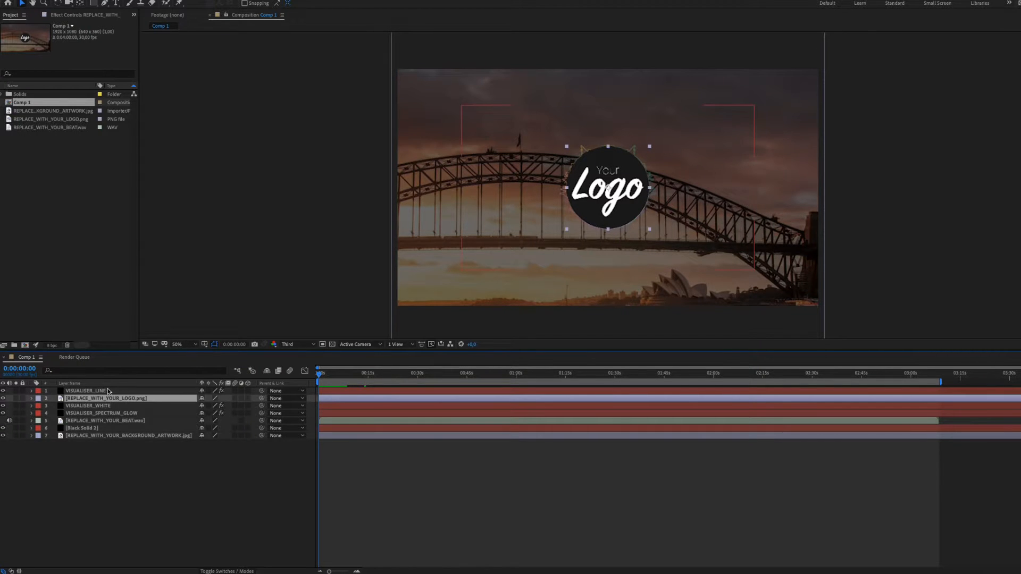
left_click(102, 413)
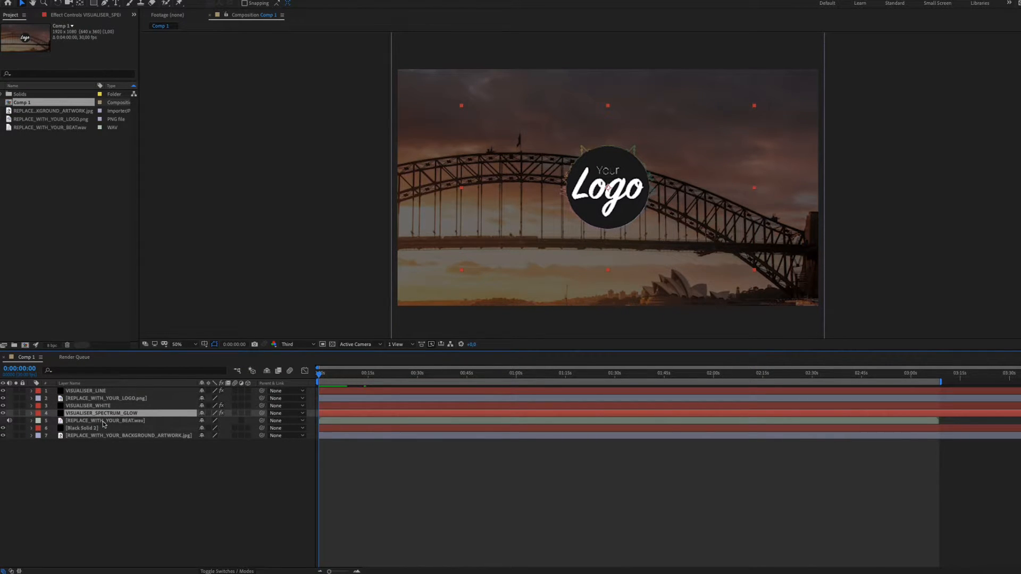
left_click(104, 421)
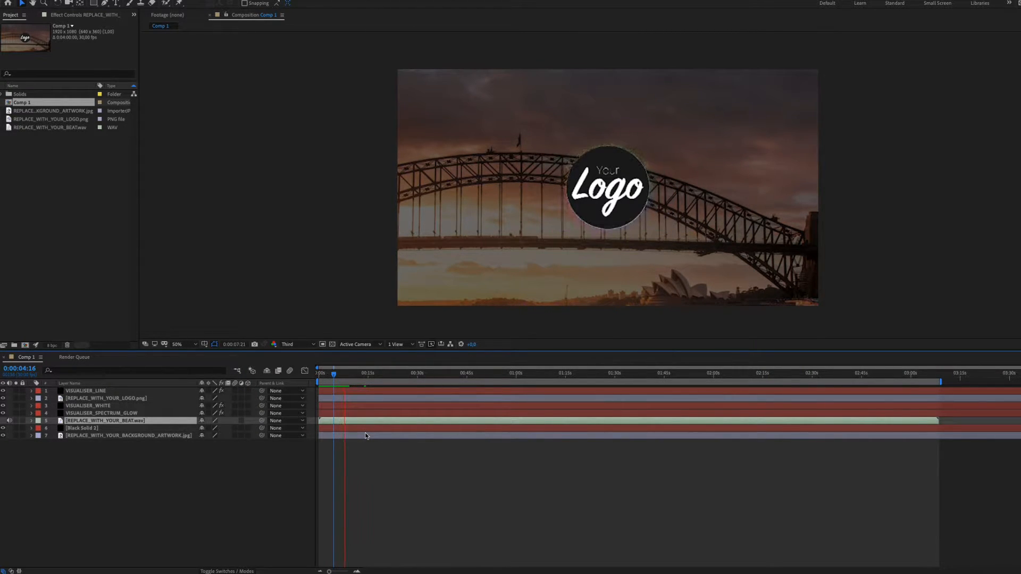
left_click(350, 373)
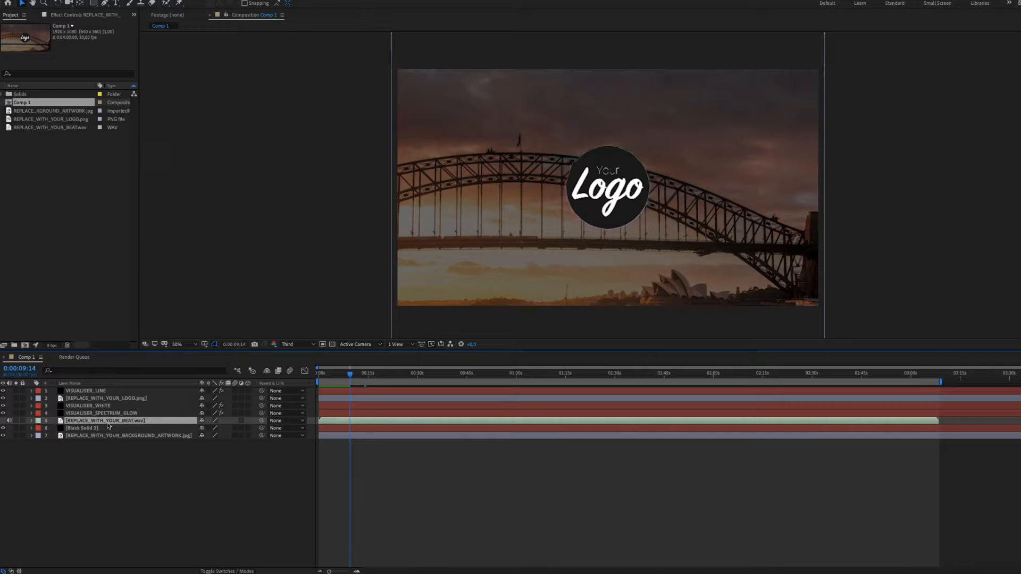
left_click(85, 391)
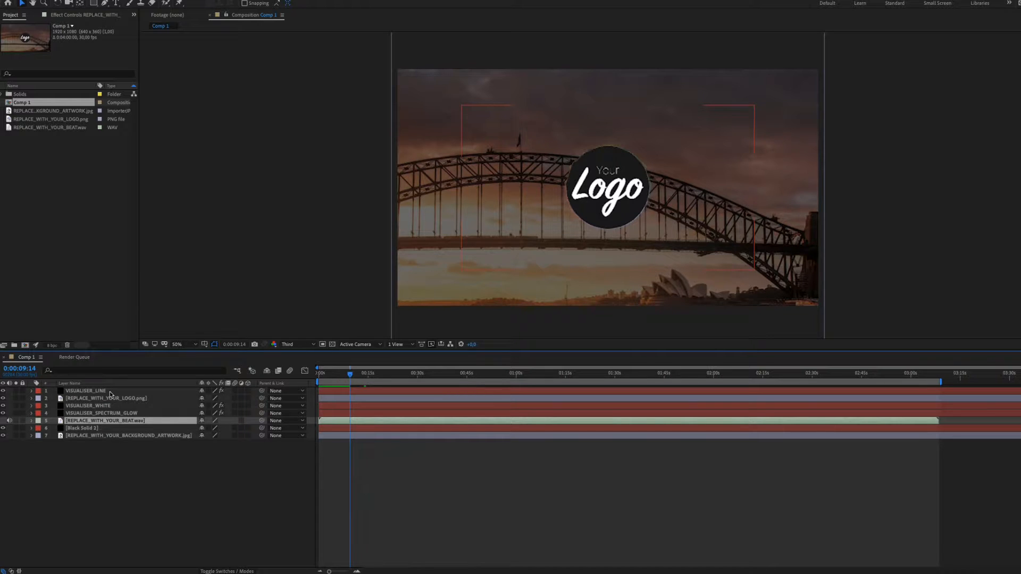
Pre-compose the visualiser line, logo, white and spectrum glow layers into a comp named 'Visualiser'.
left_click(107, 398)
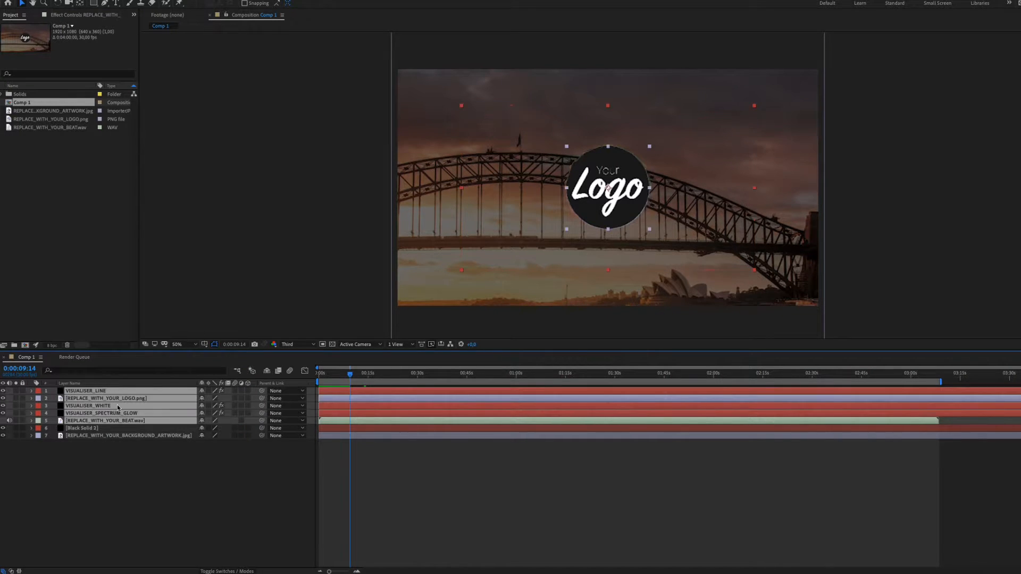
right_click(117, 405)
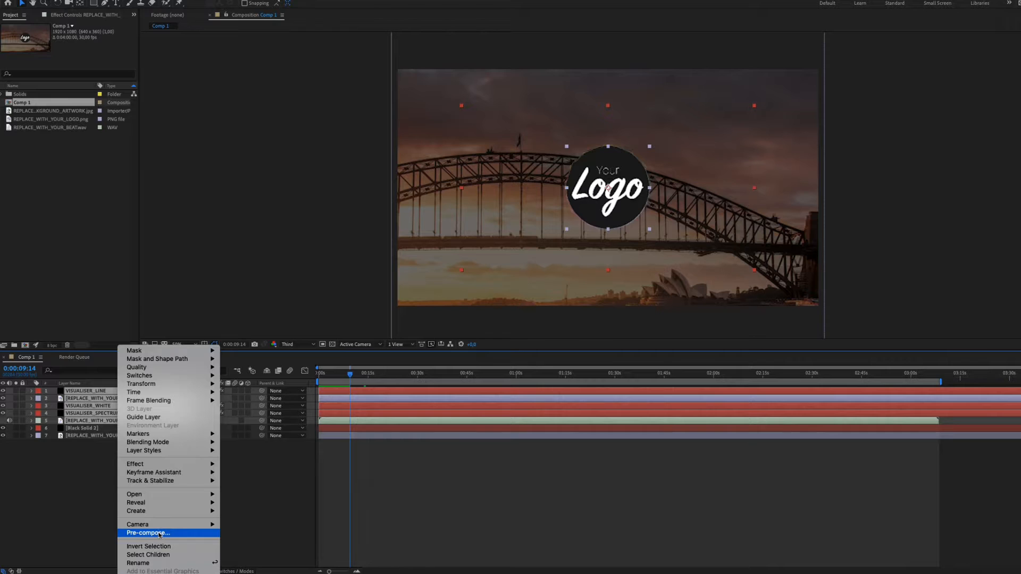
left_click(148, 533)
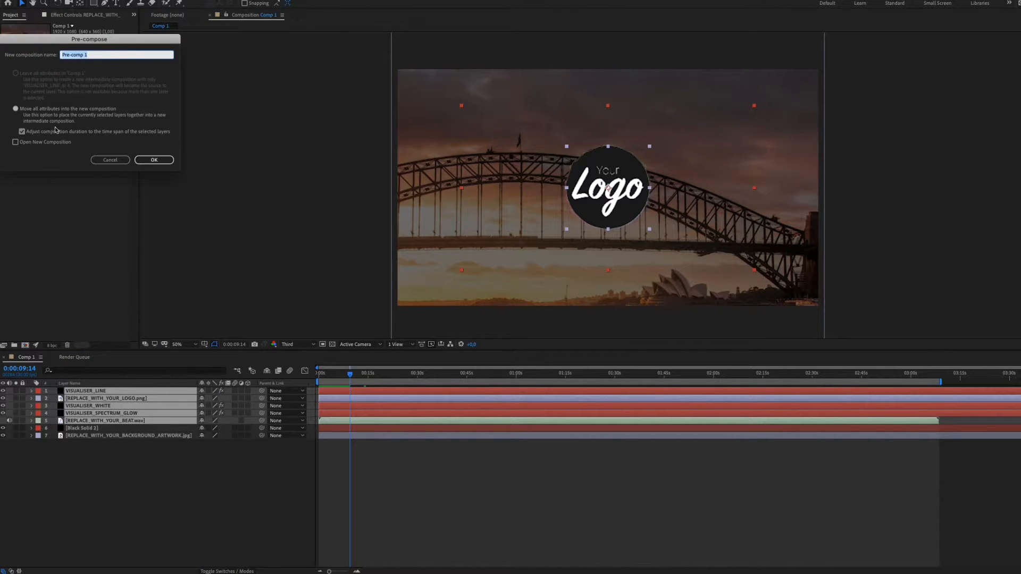
type("Visual")
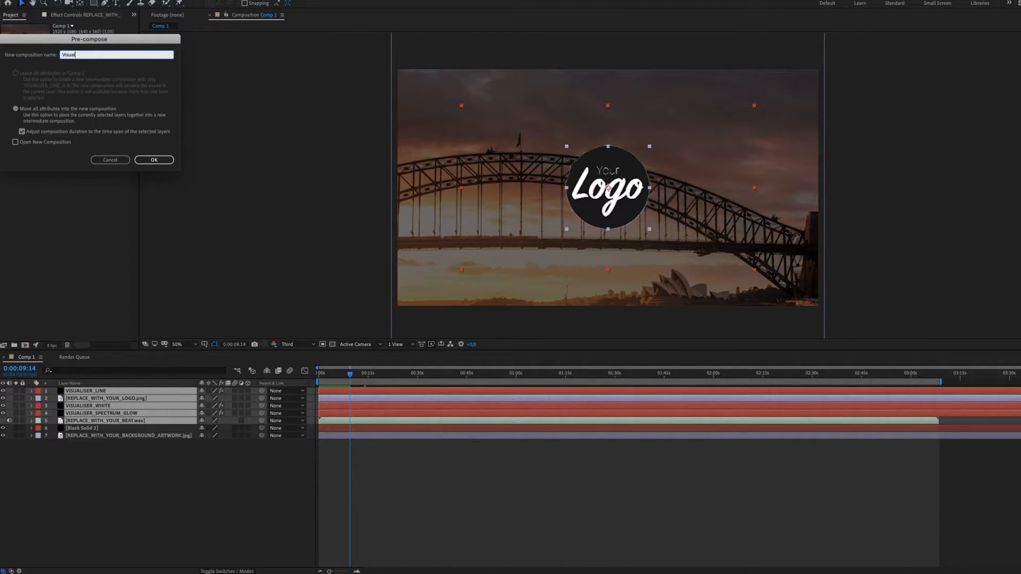
left_click(153, 160)
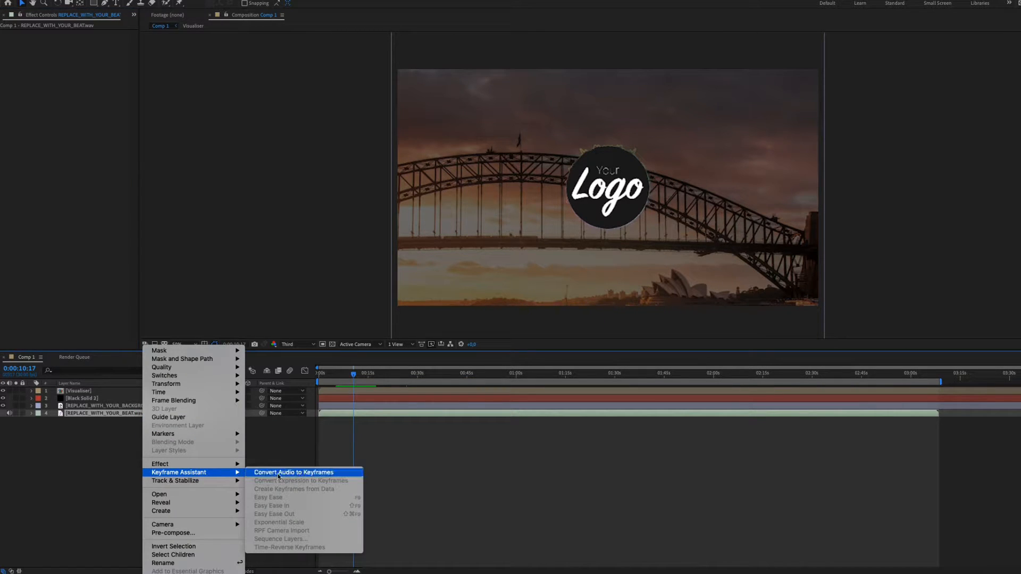
left_click(294, 472)
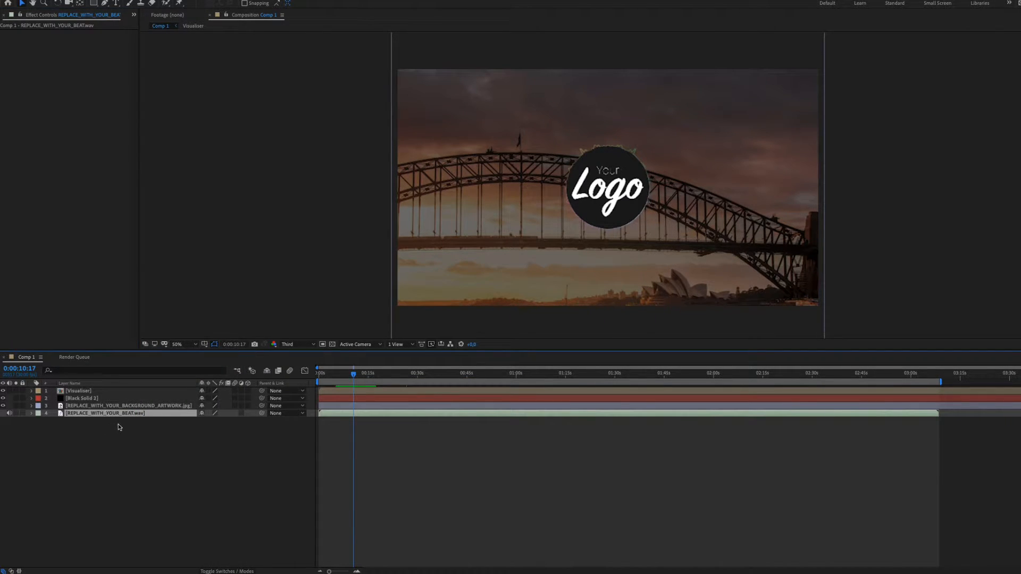
mouse_move(140, 427)
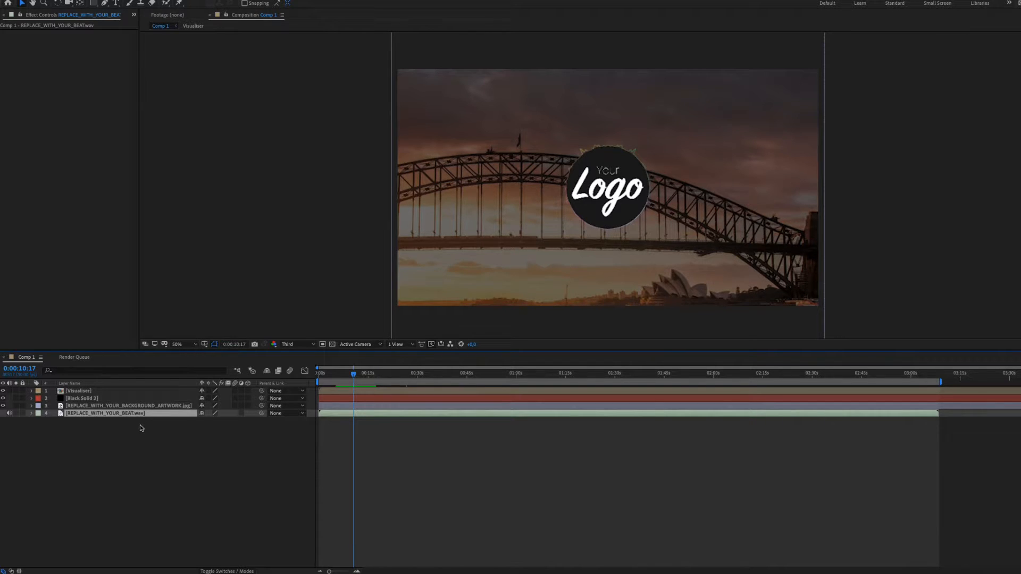
Add a High-Low Pass effect to the beat audio, set to Low Pass with cutoff 200.
left_click(105, 413)
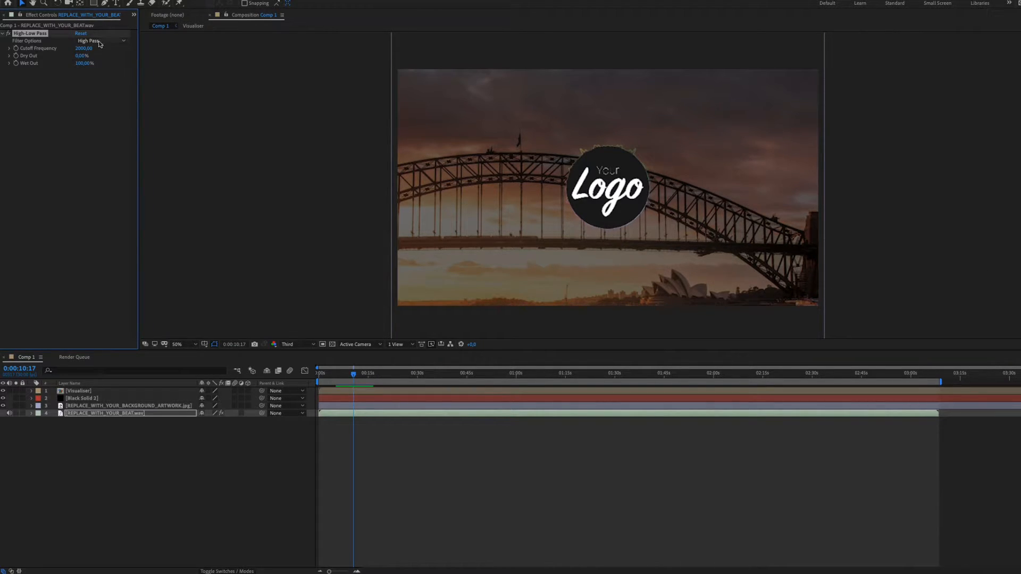
left_click(101, 41)
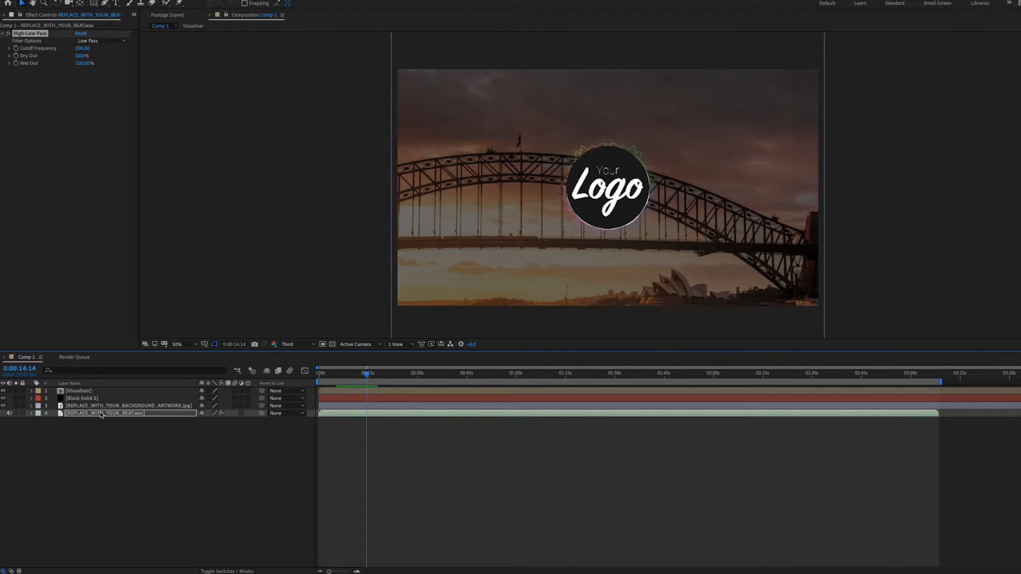
Convert the beat audio to an Audio Amplitude keyframe layer, keep only Both Channels, and delete the beat layer.
right_click(104, 413)
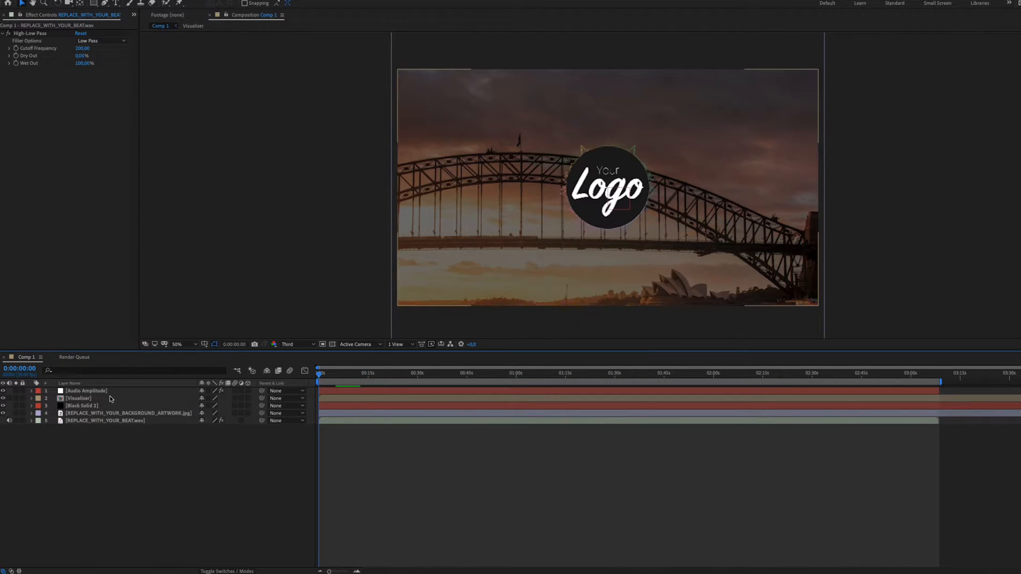
left_click(86, 390)
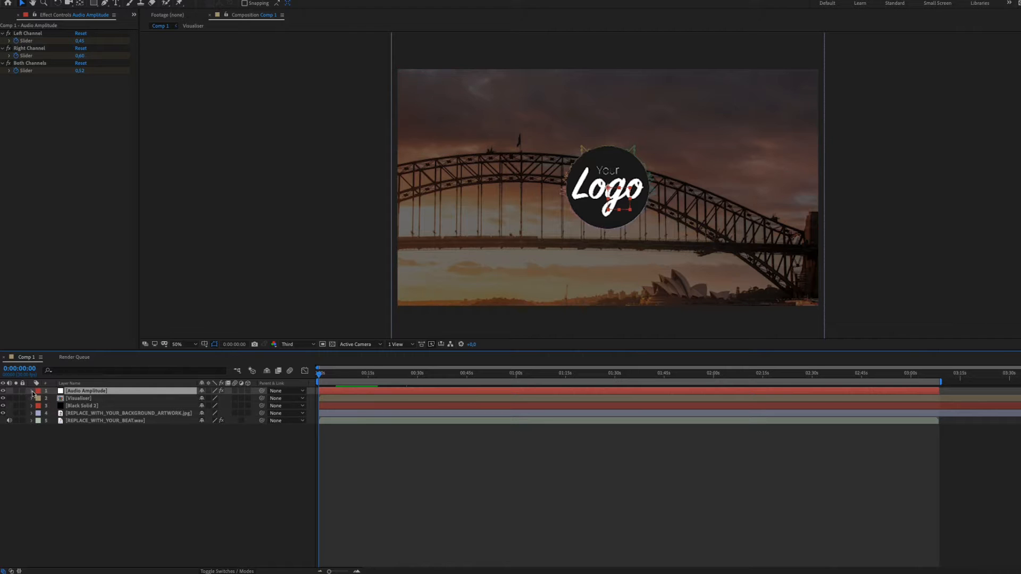
left_click(22, 391)
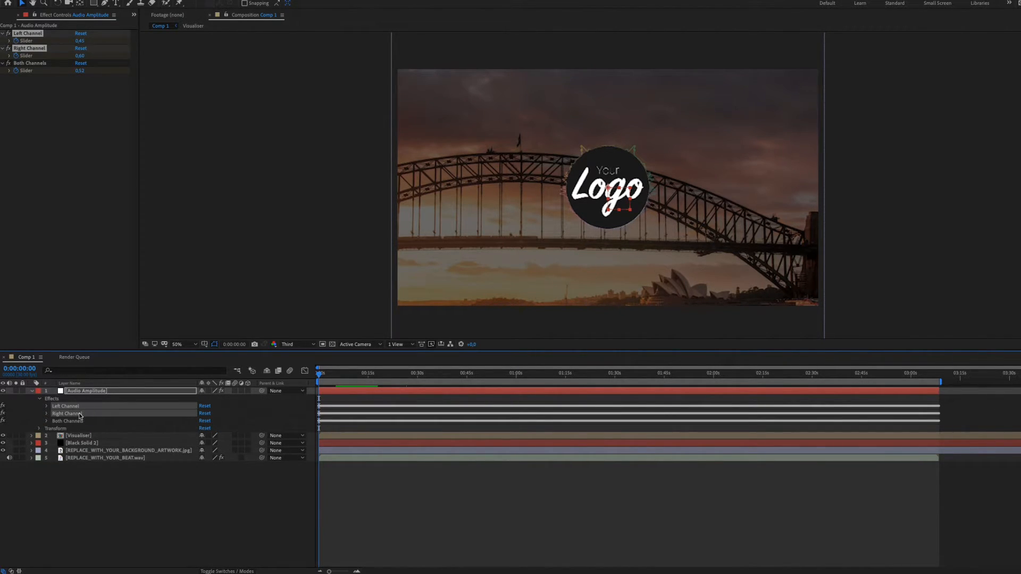
left_click(39, 399)
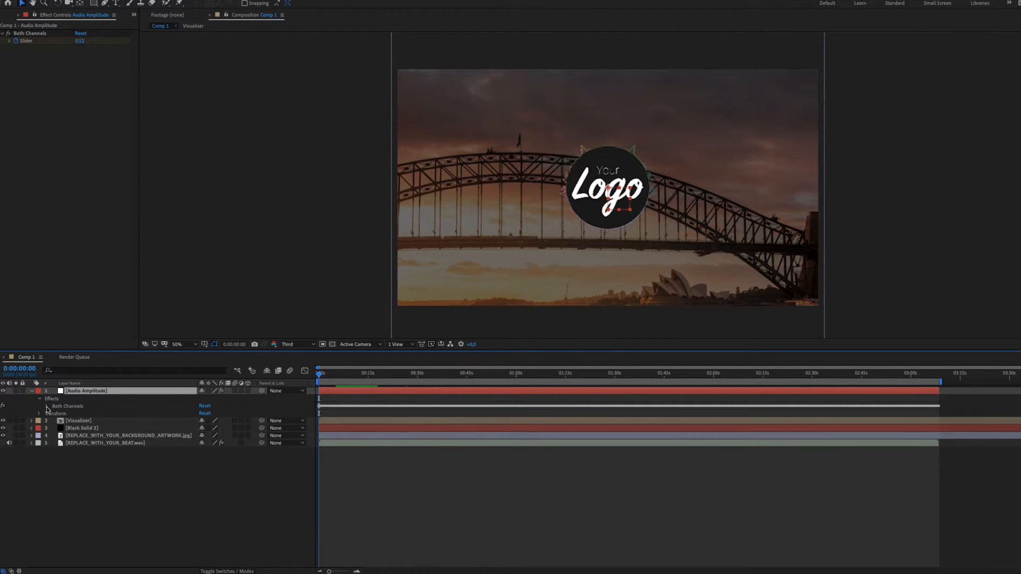
left_click(40, 405)
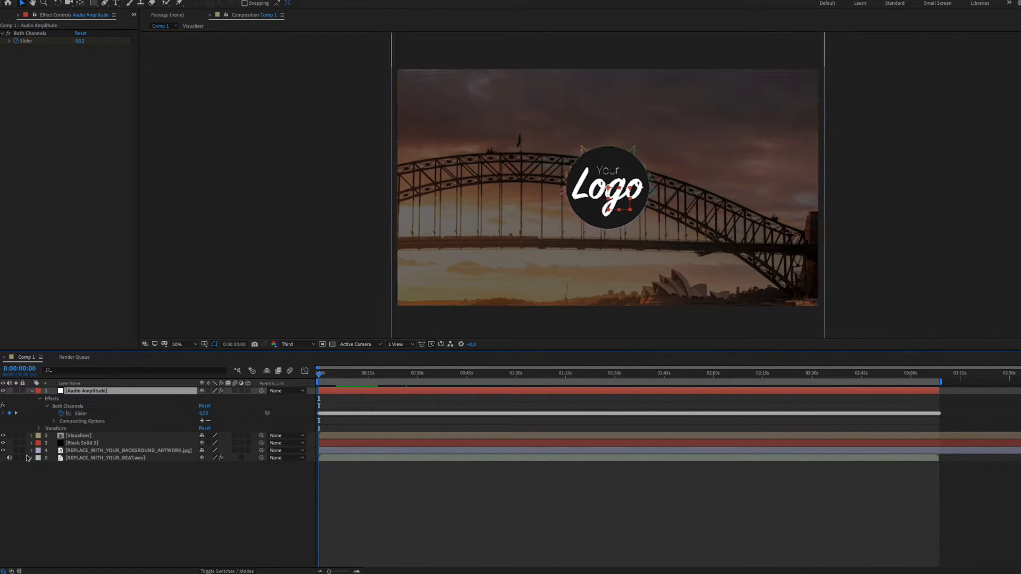
left_click(104, 458)
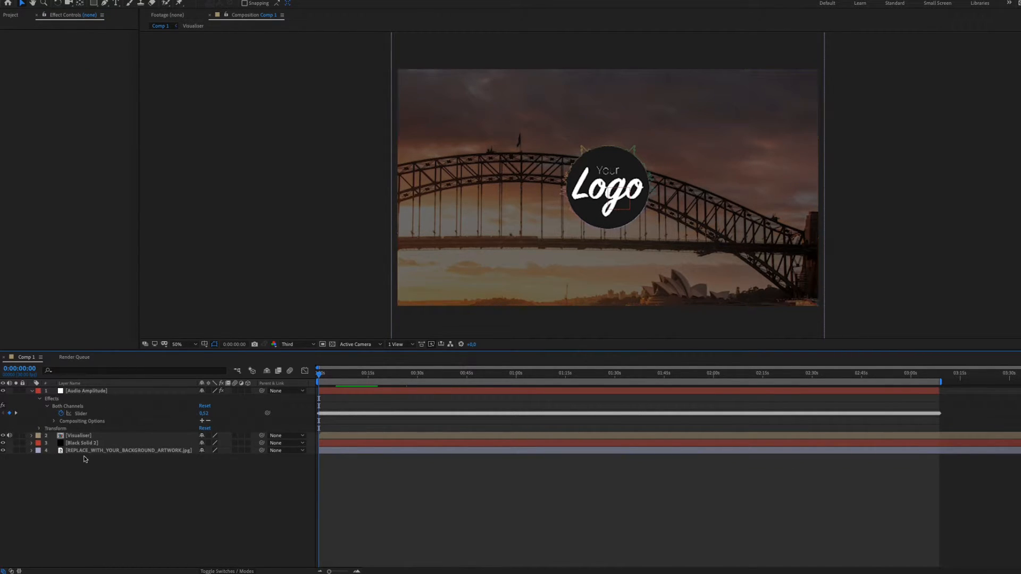
Drive the Visualiser's Scale with an expression: Audio Amplitude Both Channels slider + 100.
left_click(78, 435)
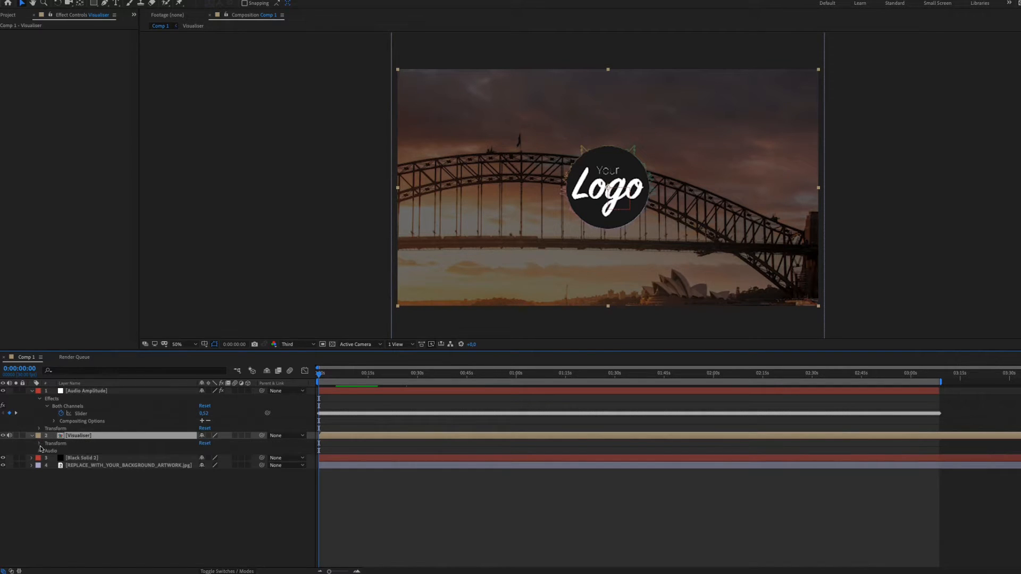
left_click(39, 443)
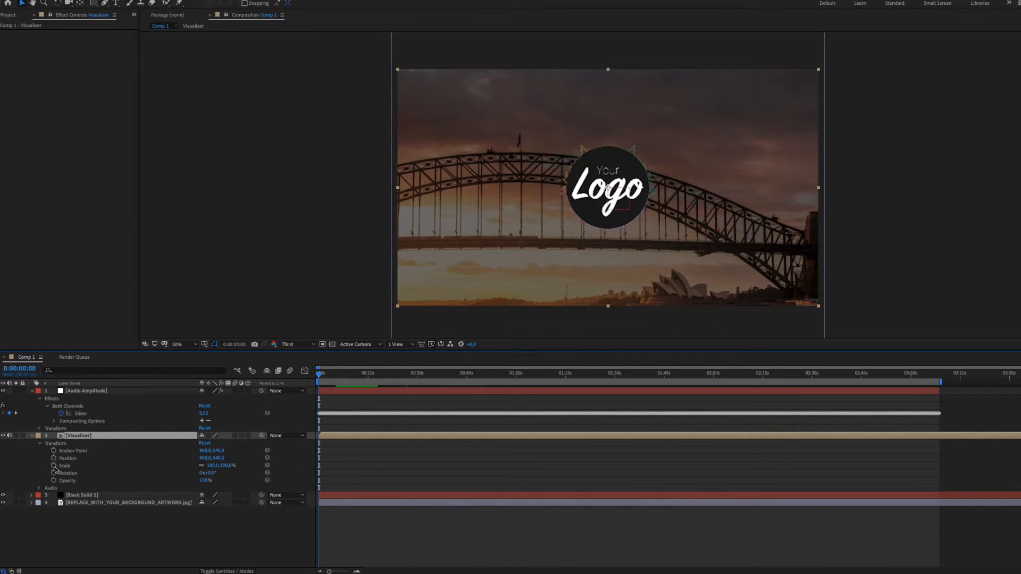
double_click(78, 435)
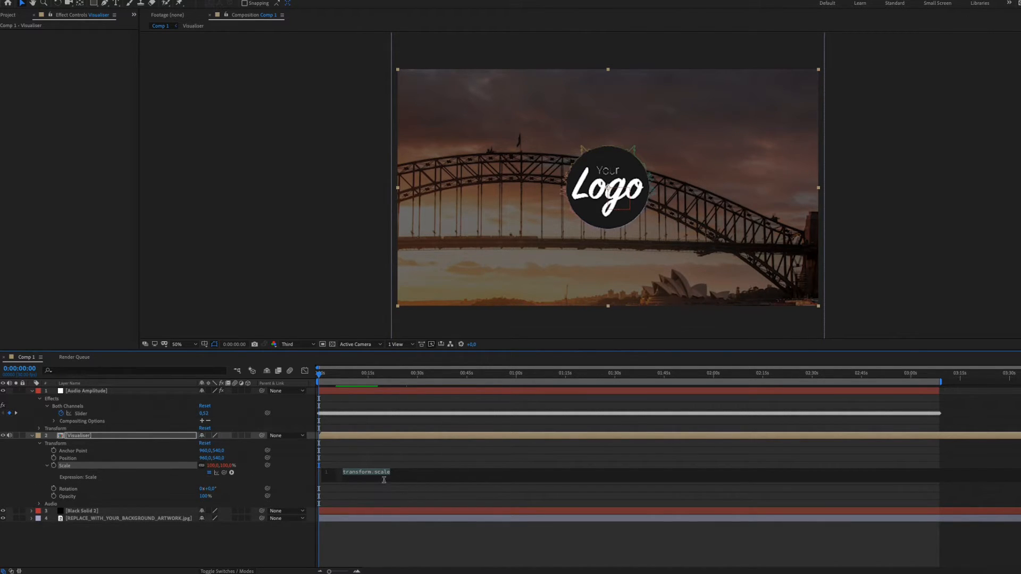
mouse_move(226, 472)
type("temp = thisComp.layer(\"Audio Amplitude\").effect(\"Both Channels\")(\"Slider\");")
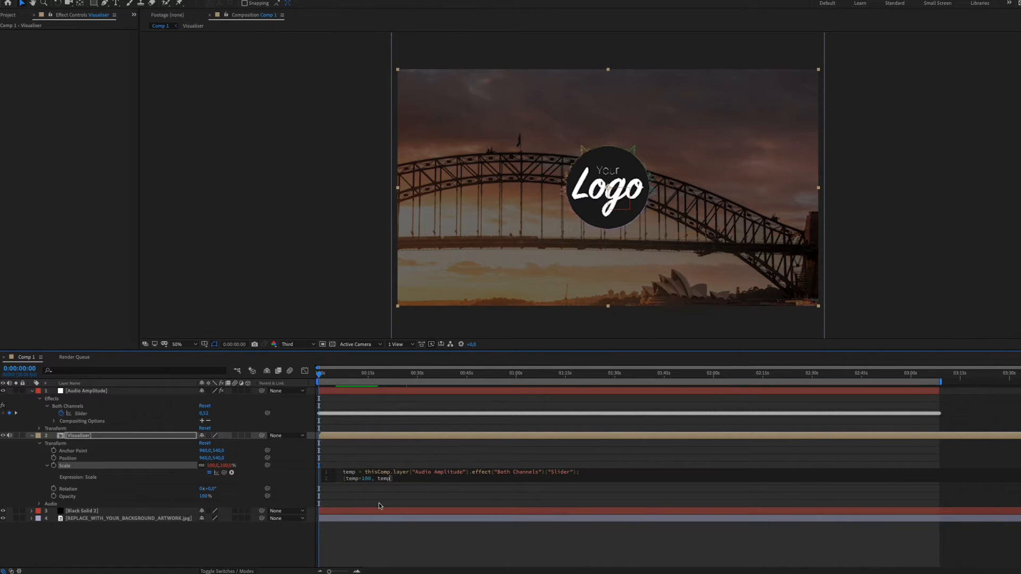
type("+100")
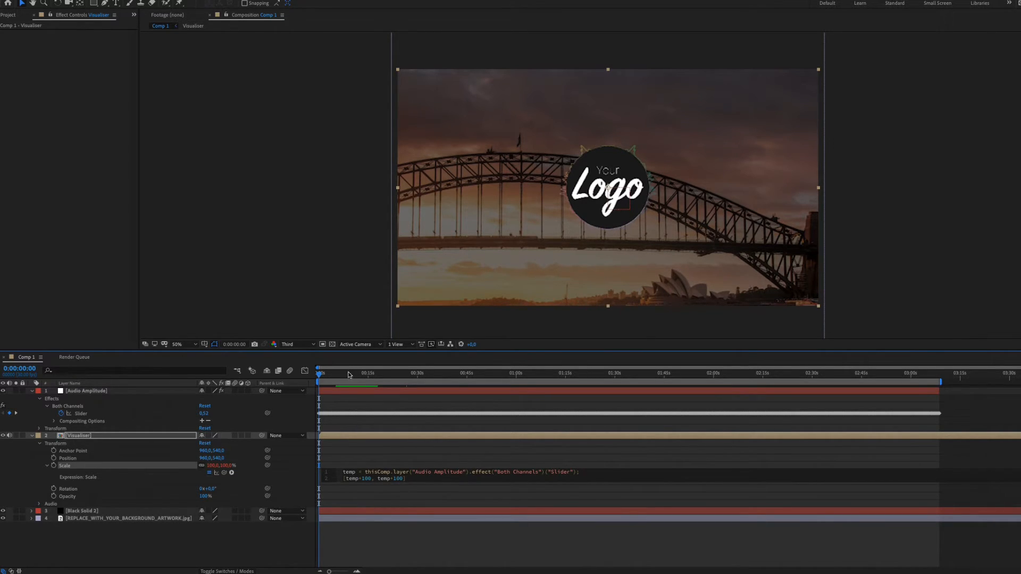